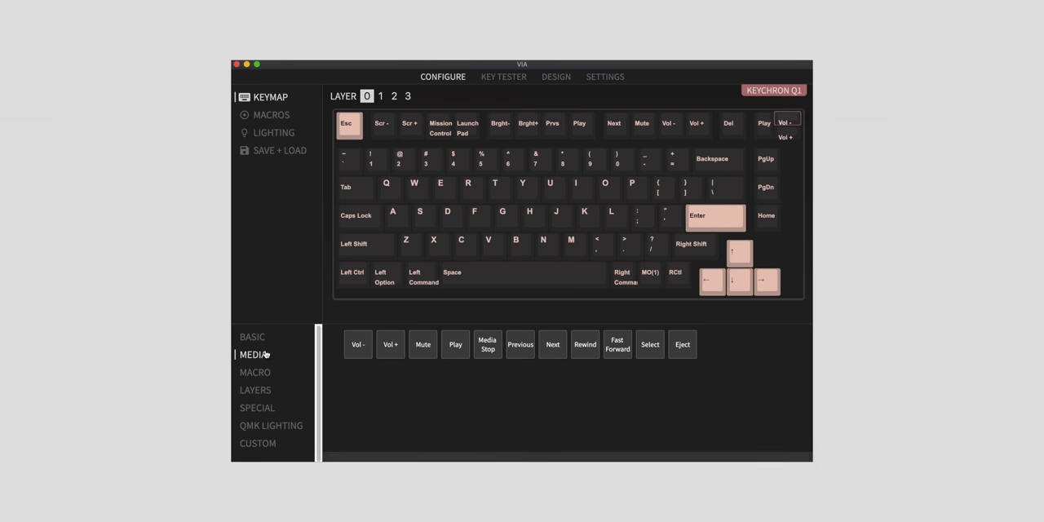
# Switch the keycode picker to the MACRO category to list M0–M15
pyautogui.click(256, 372)
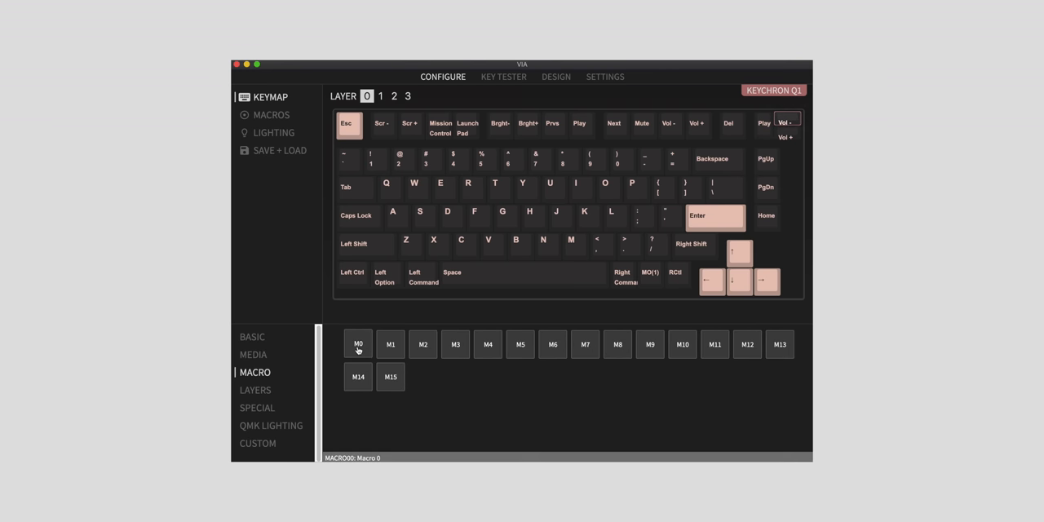